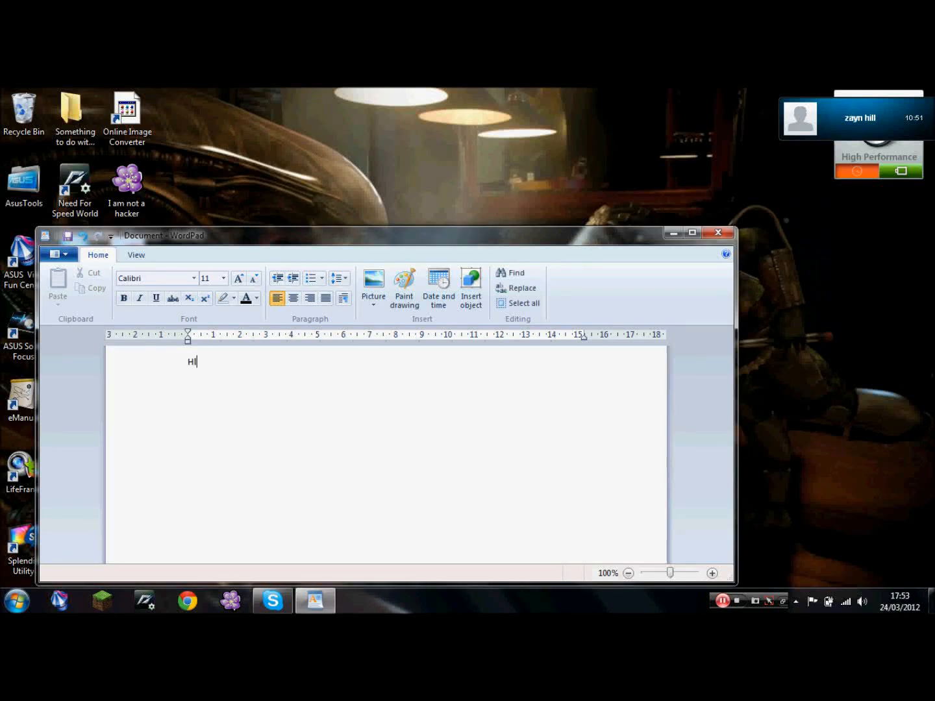
Step: Type 'Hello youtube today i am going to show you how to make a cmd program'
text(ello youtube)
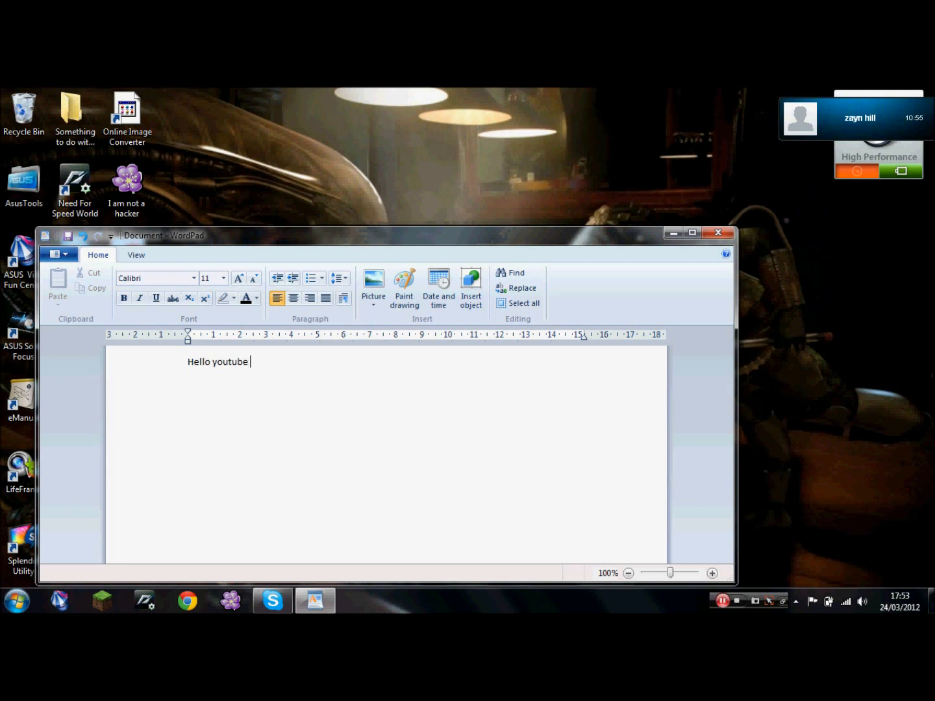
text(today i am g)
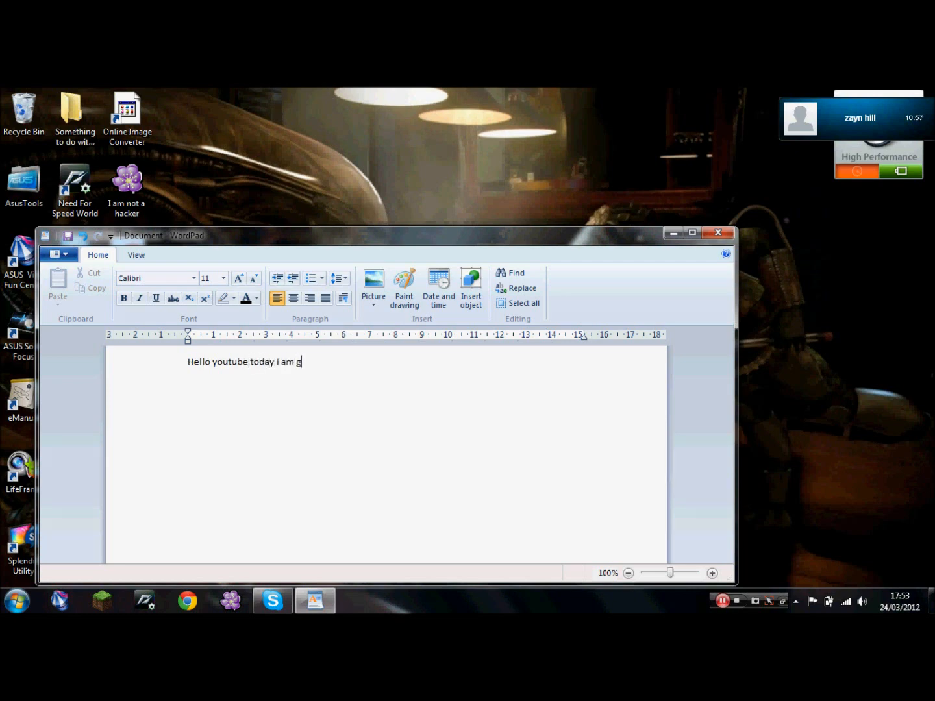
text(oing to show)
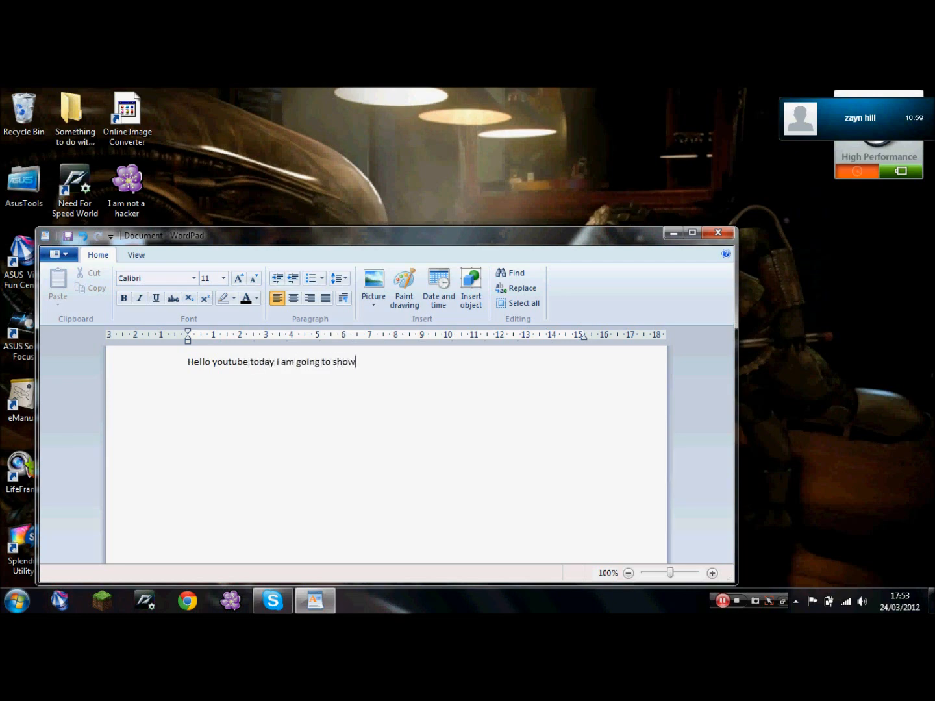
text(you how to)
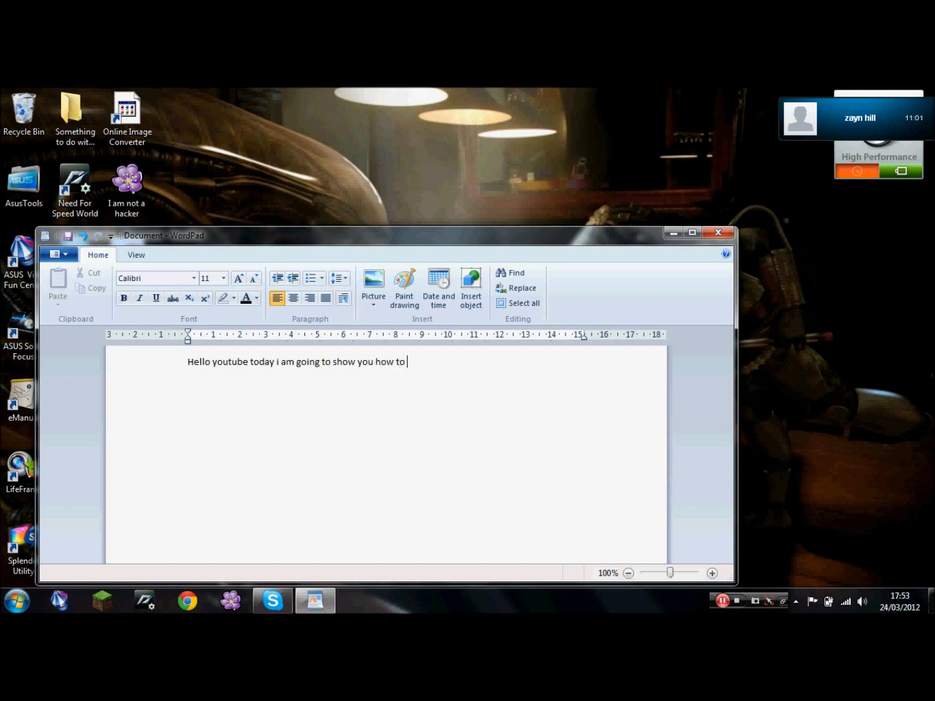
text(make a)
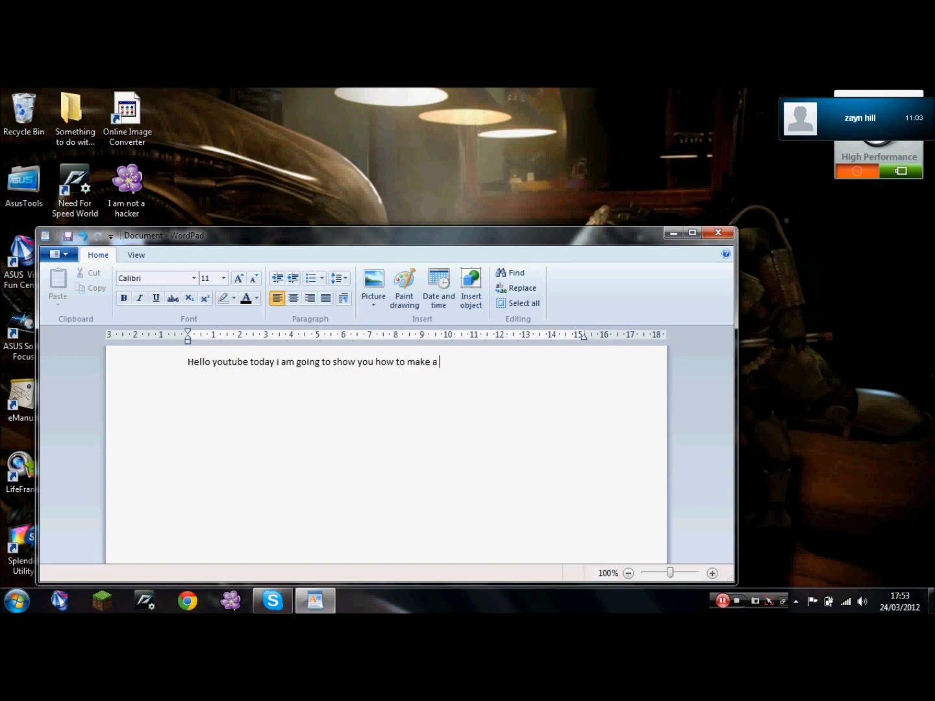
text(cmd)
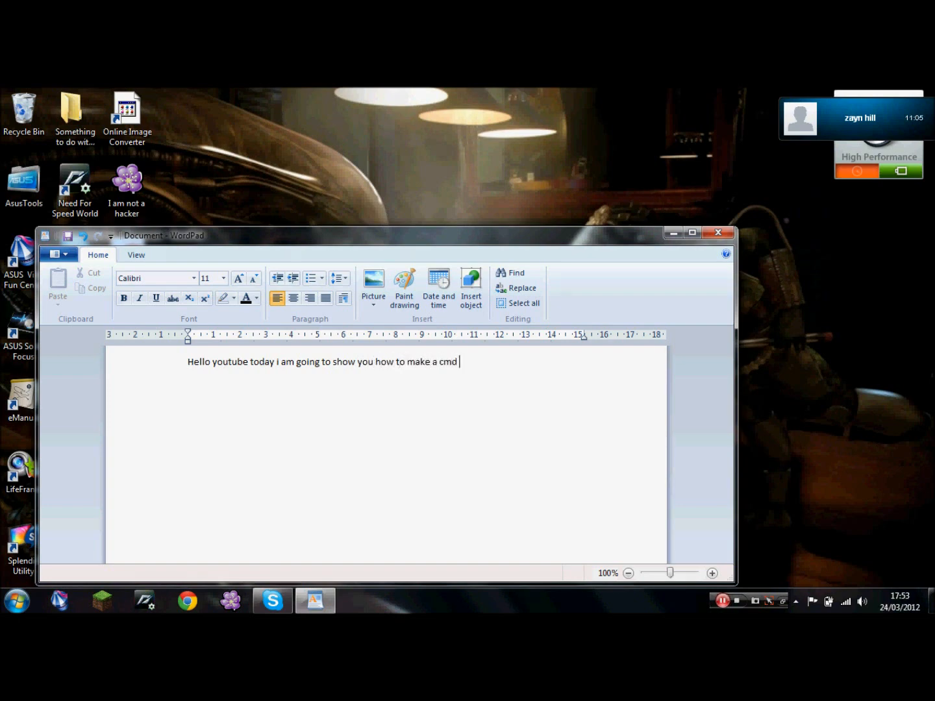
text(program)
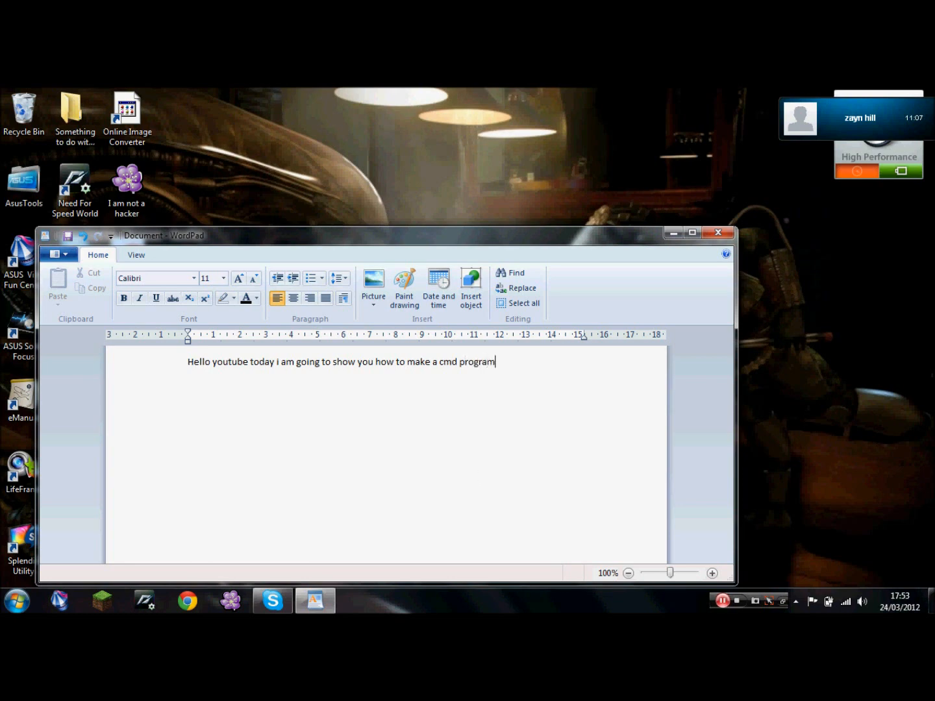
Step: Continue with 'for use at school if it is blocked right first off open up'
text(for)
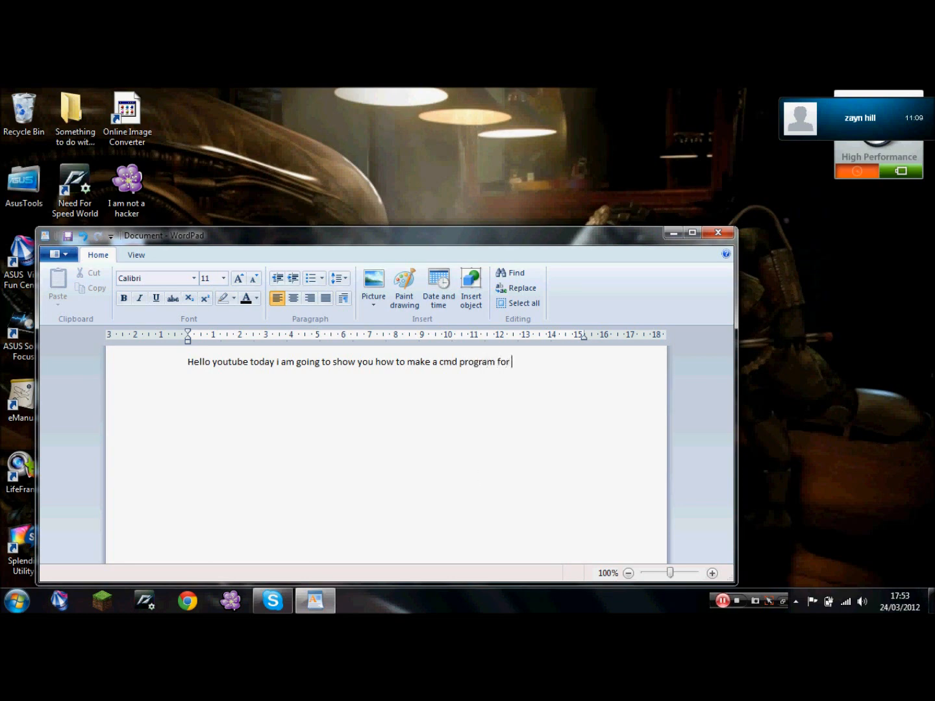
text(use atschool)
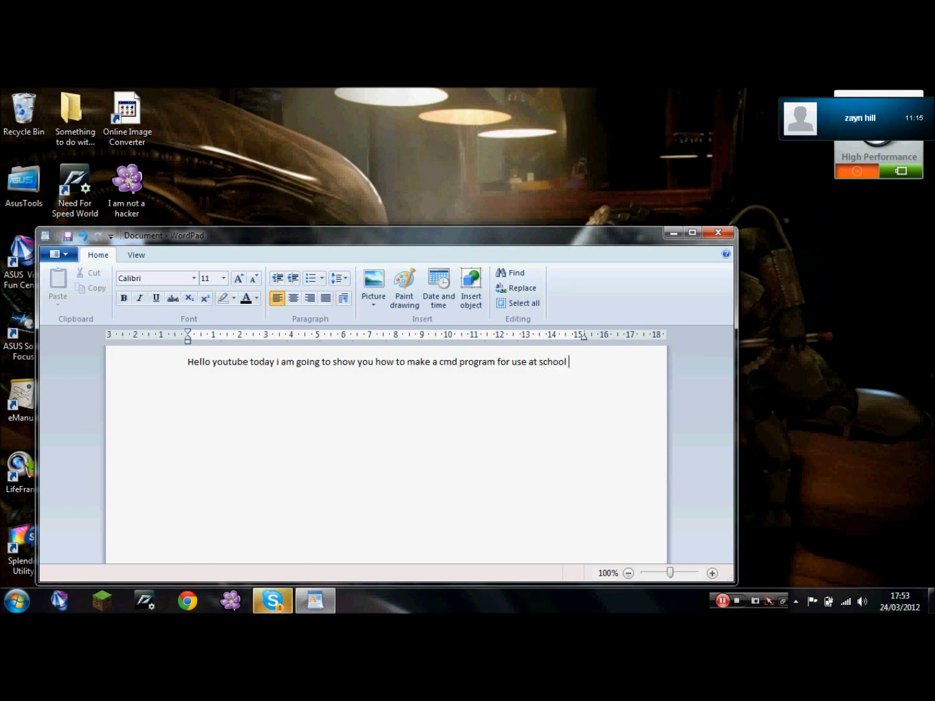
text(if it is b)
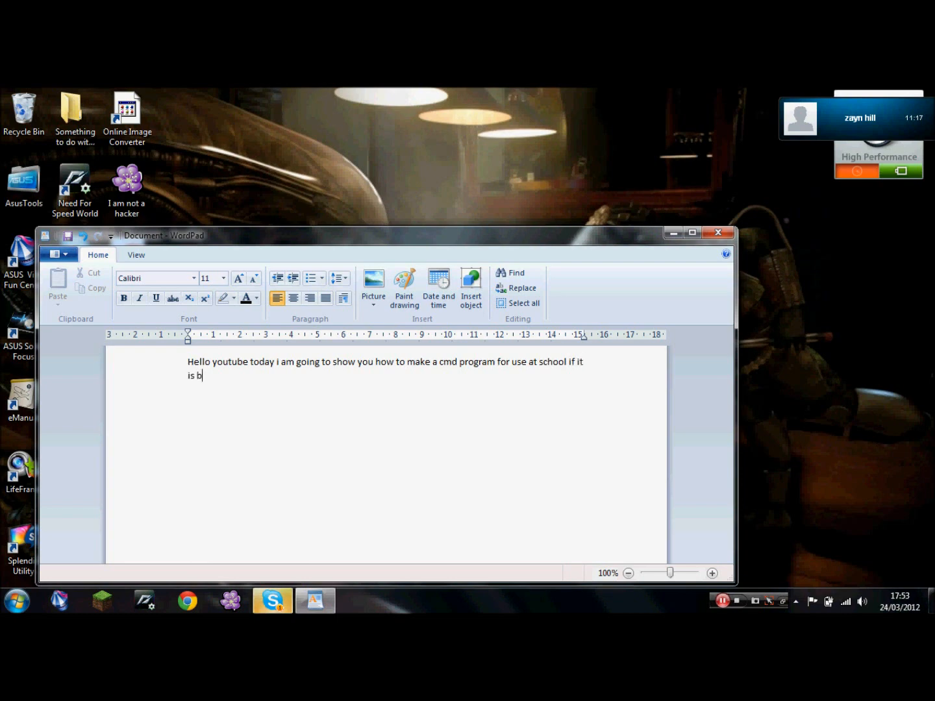
text(locked)
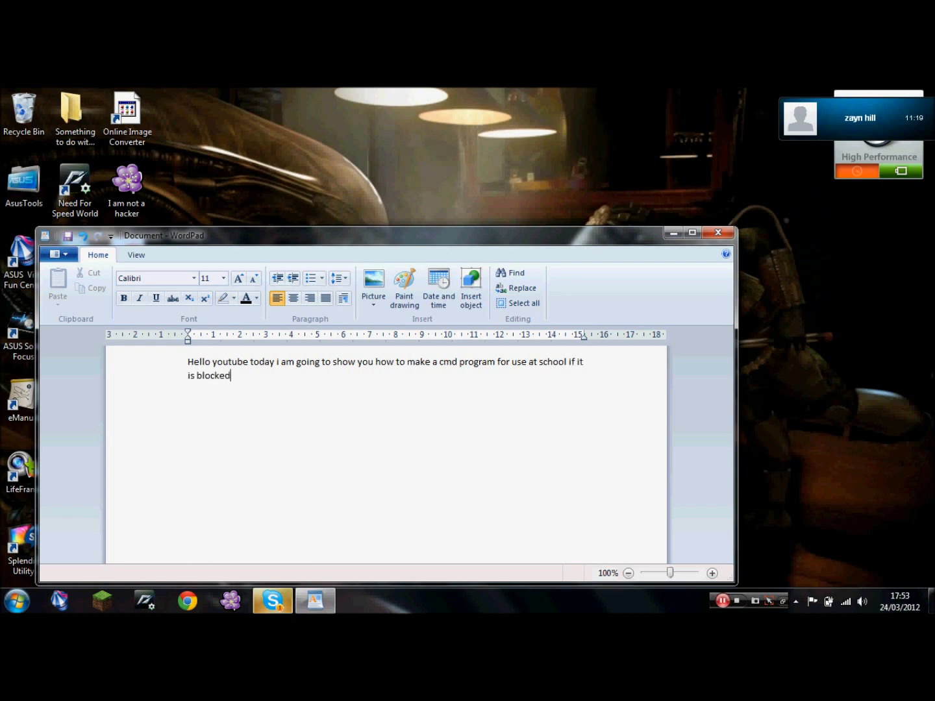
text(right)
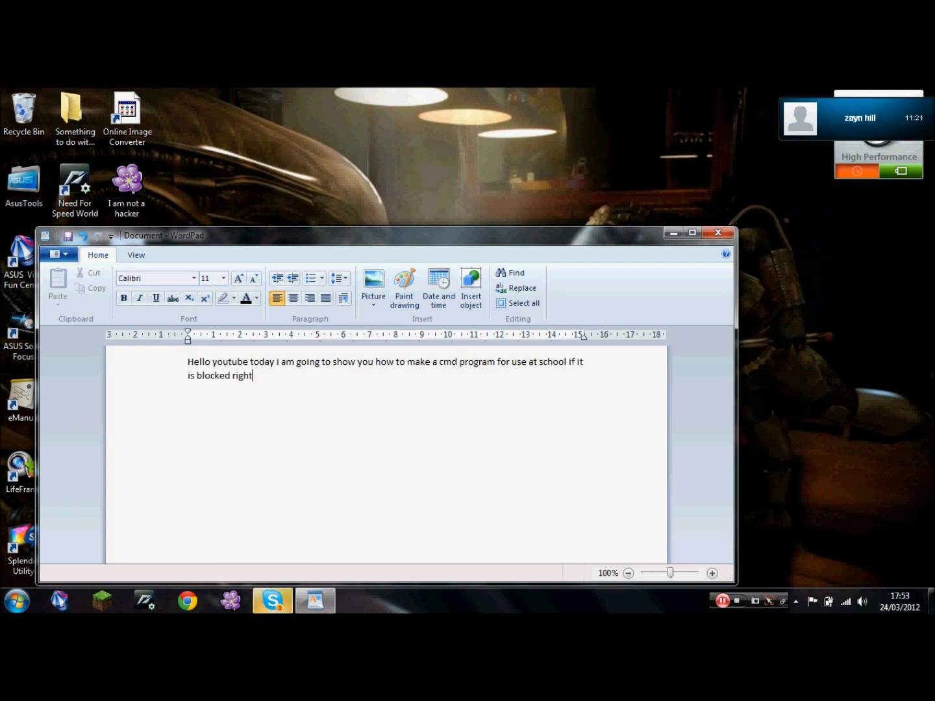
text(first o)
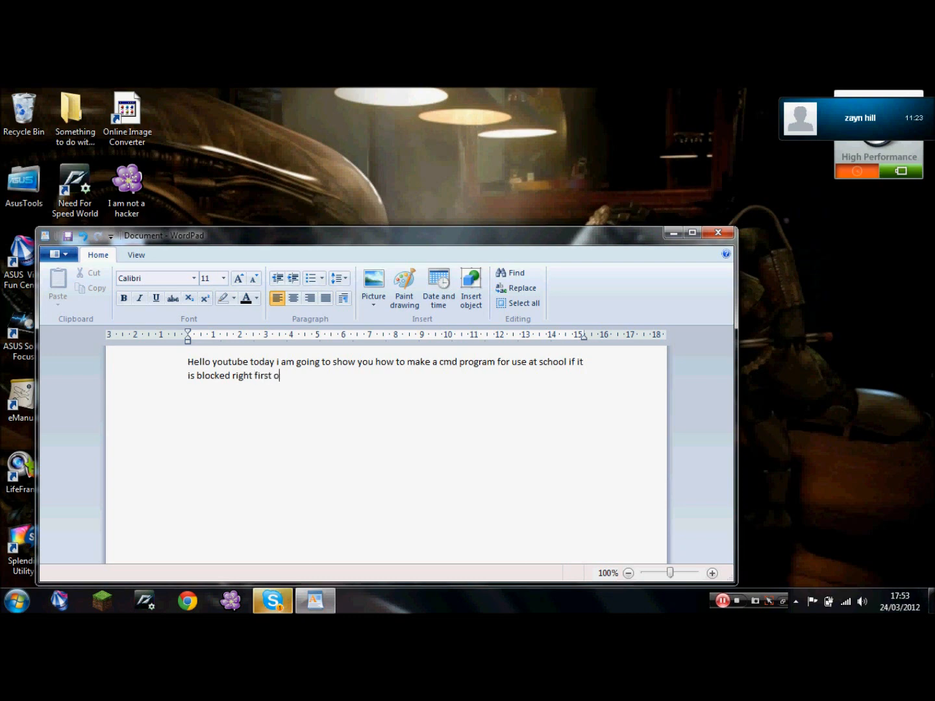
text(ff open up word pad)
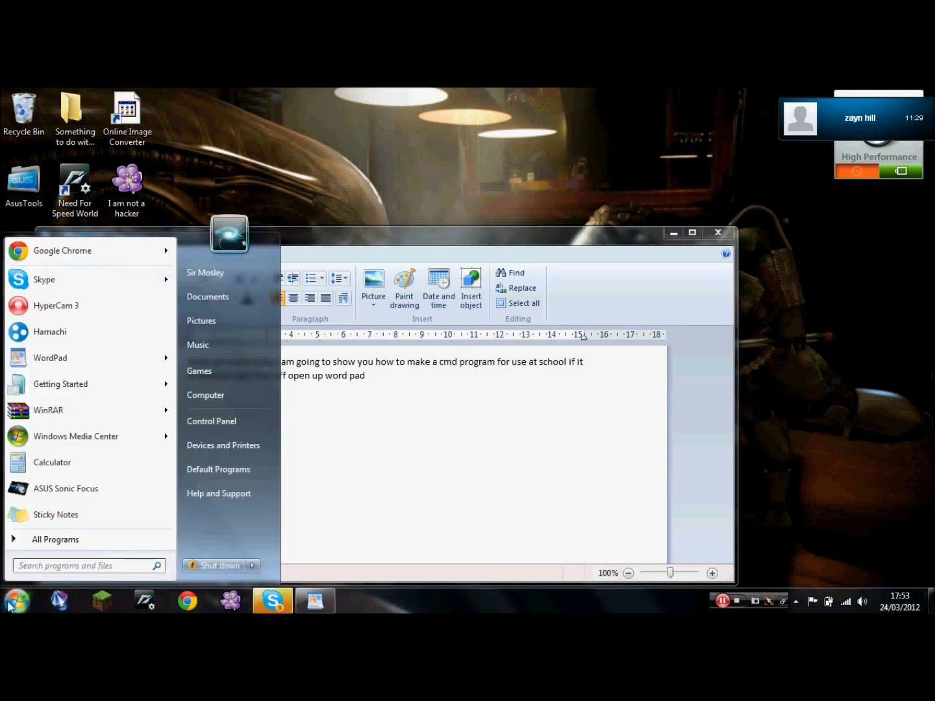
Step: Finish the intro with 'word' and 'in sta', then type 'start' in the blank WordPad document
text(word)
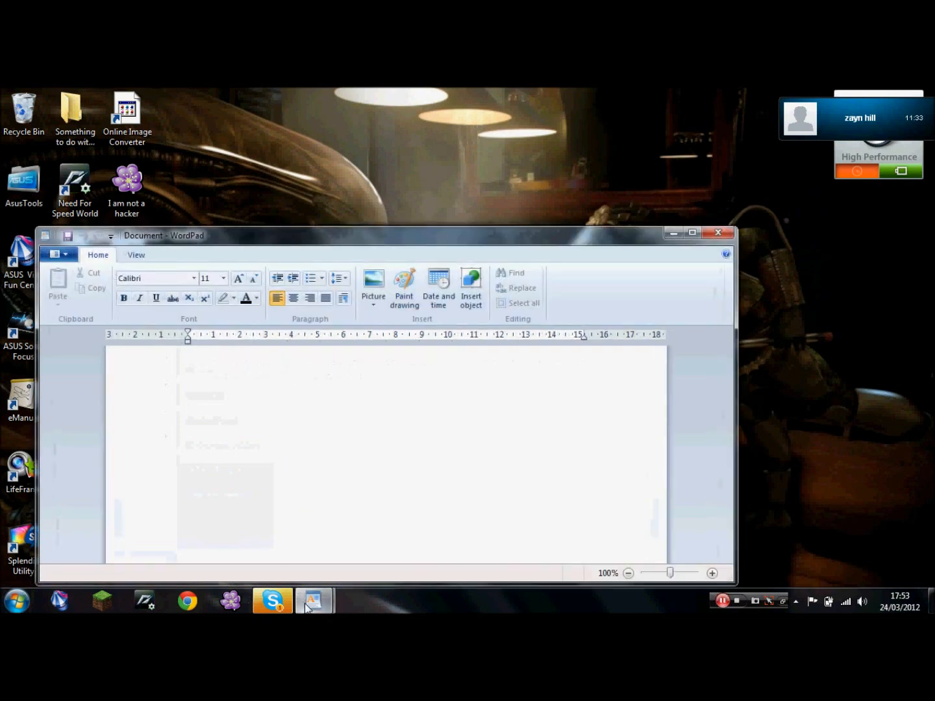
text(Hello youtube today i am going to show you how to make a cmd program for use at school if it is blocked right first off open up word pad type)
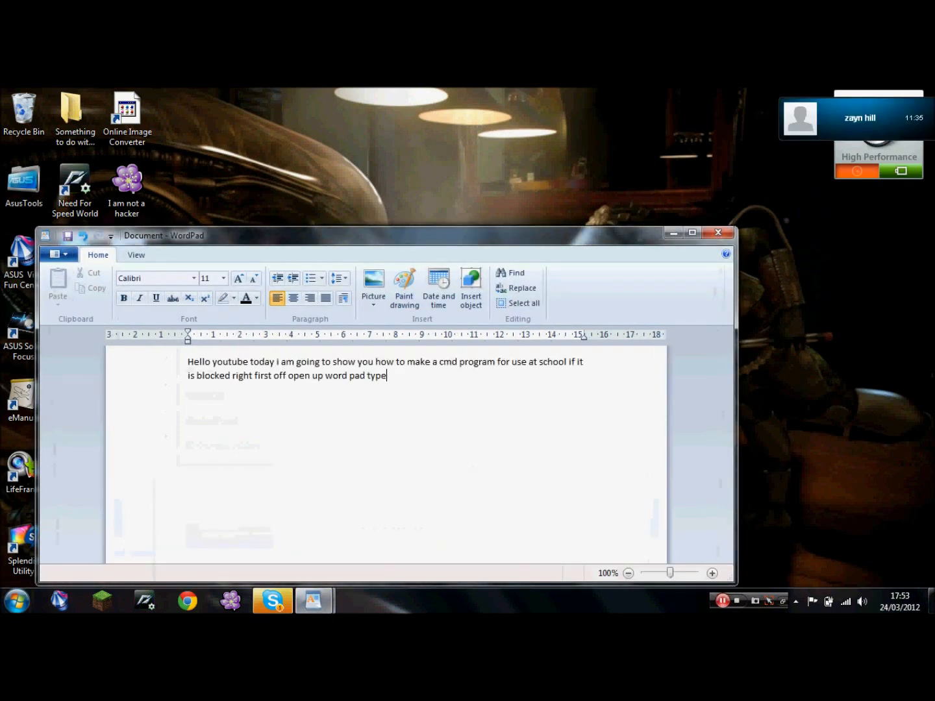
text(in start)
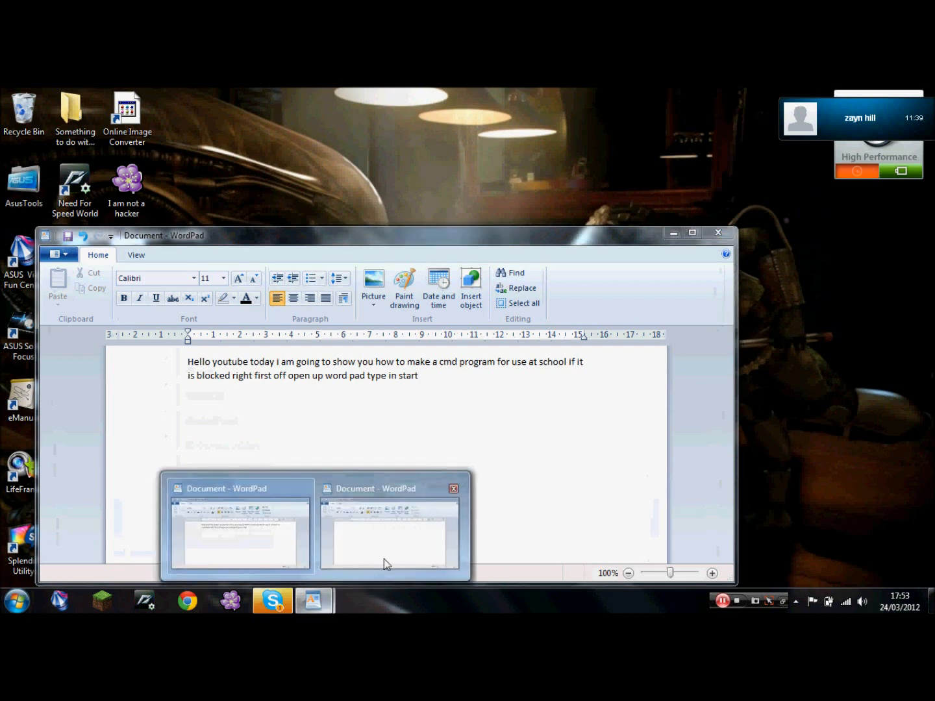
click(390, 526)
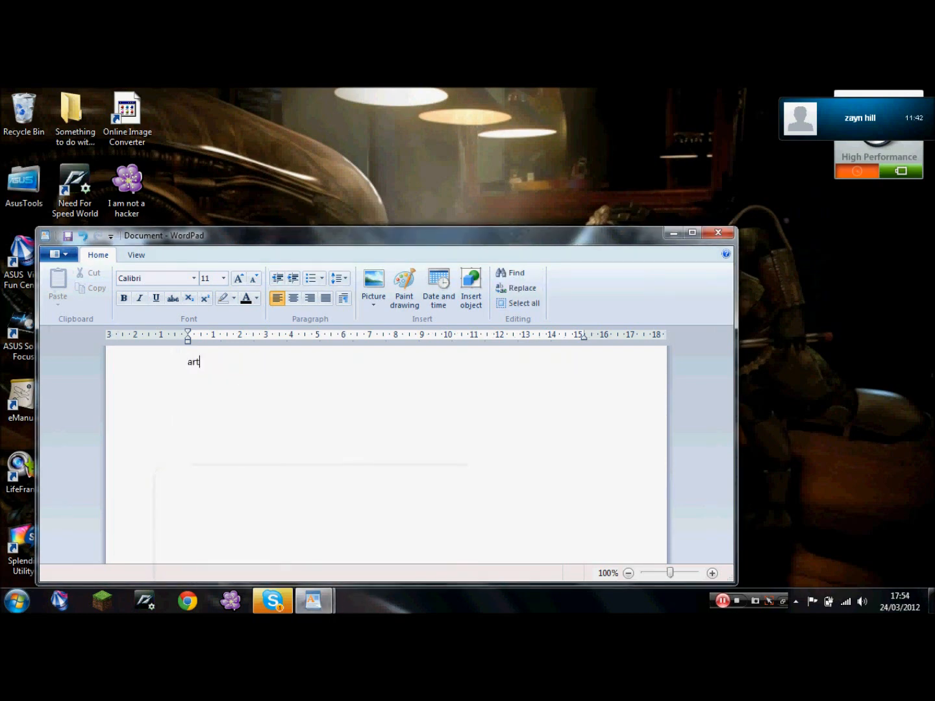
text(start)
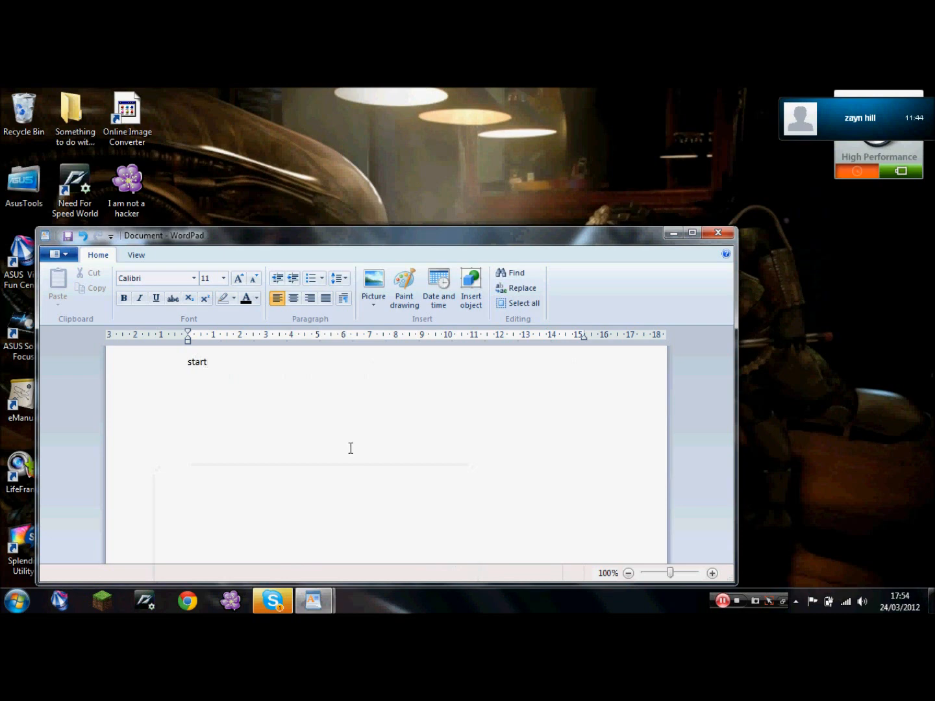
Step: Add the narration 'then save as and name it %cmd%.bat'
text(Hello youtube today i am going to show you how to make a cmd program for use at school if it is blocked right first off open up word pad type in start)
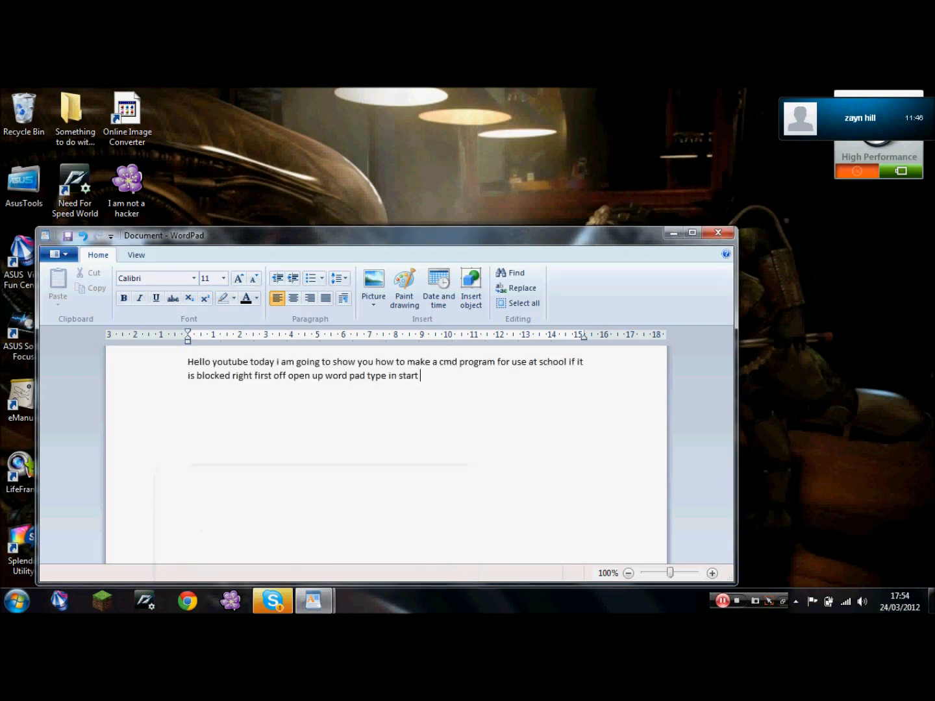
text(then save as)
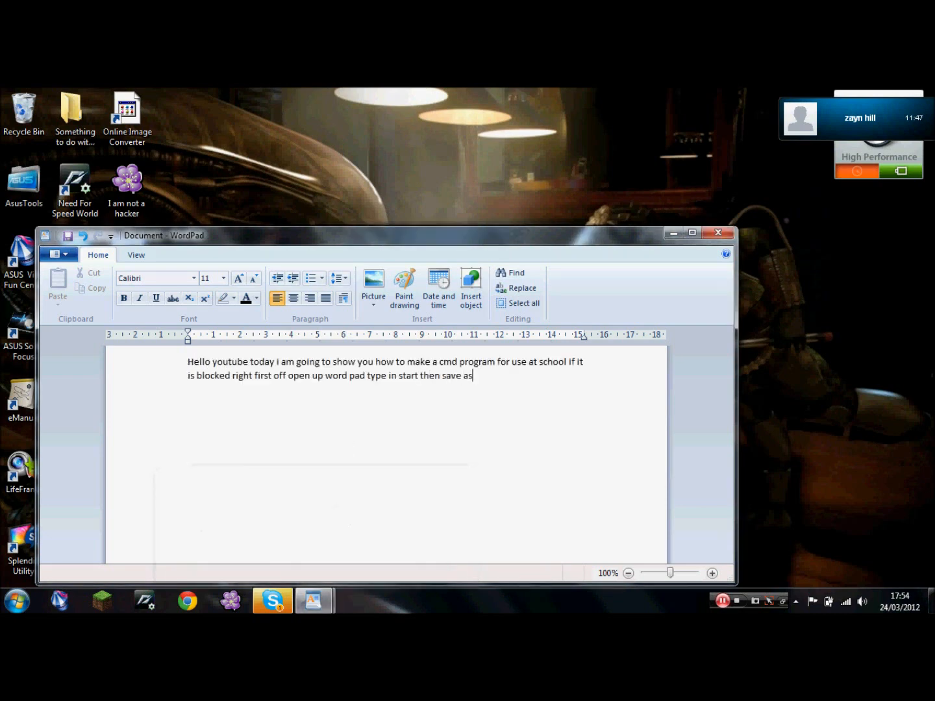
text(and)
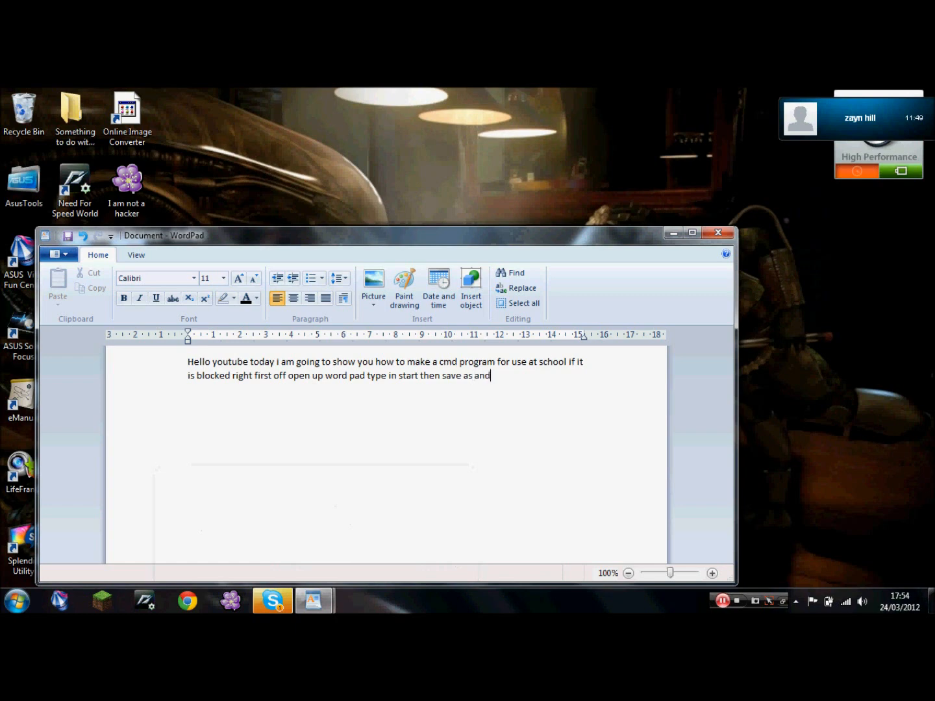
text(name i)
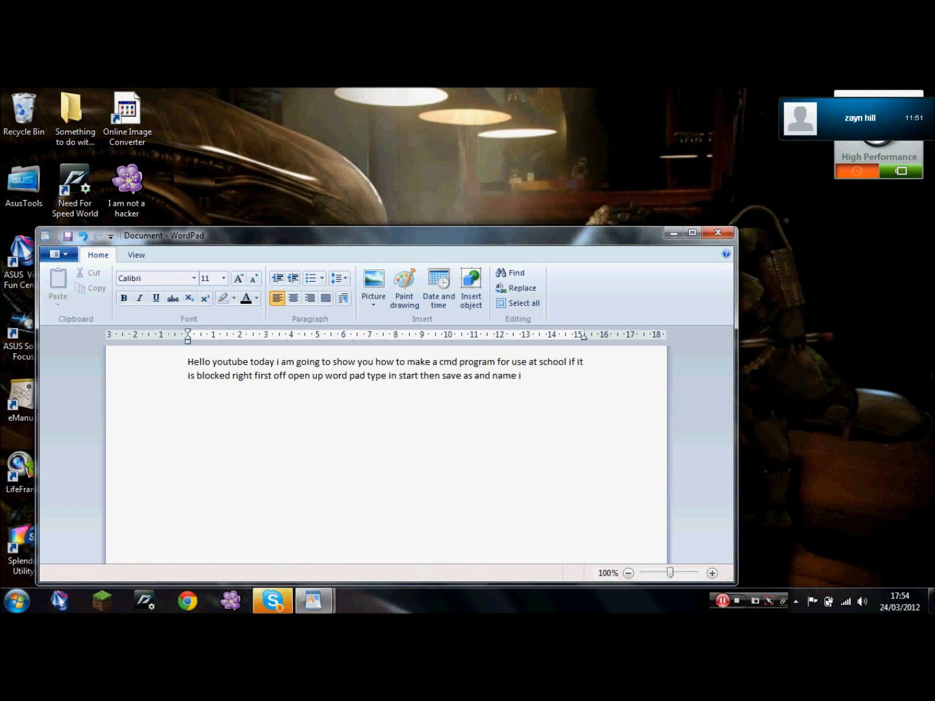
text(ot)
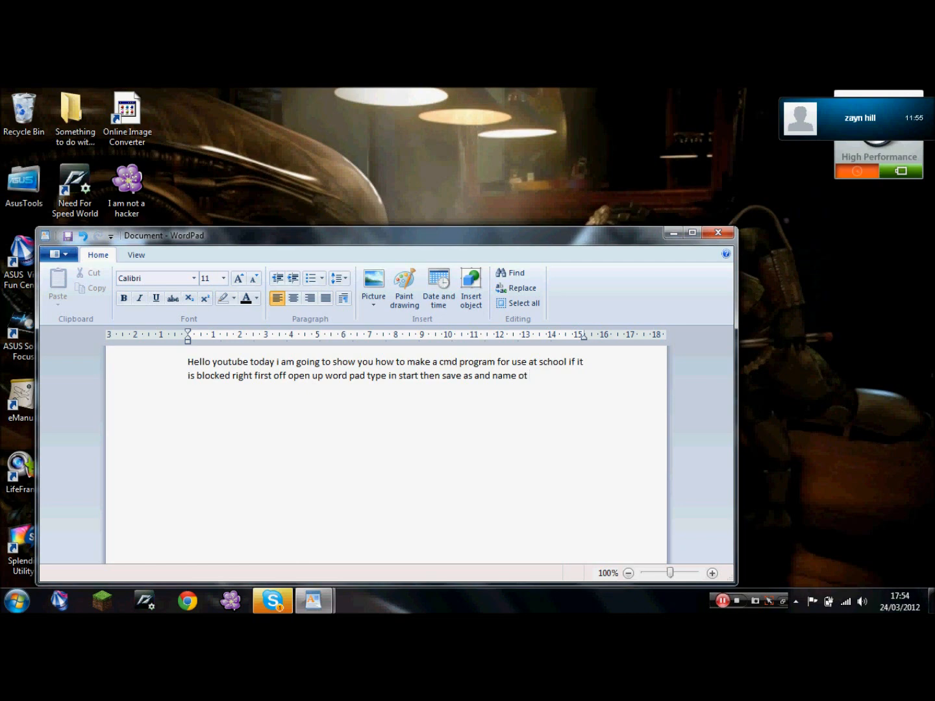
text(%cmd%)
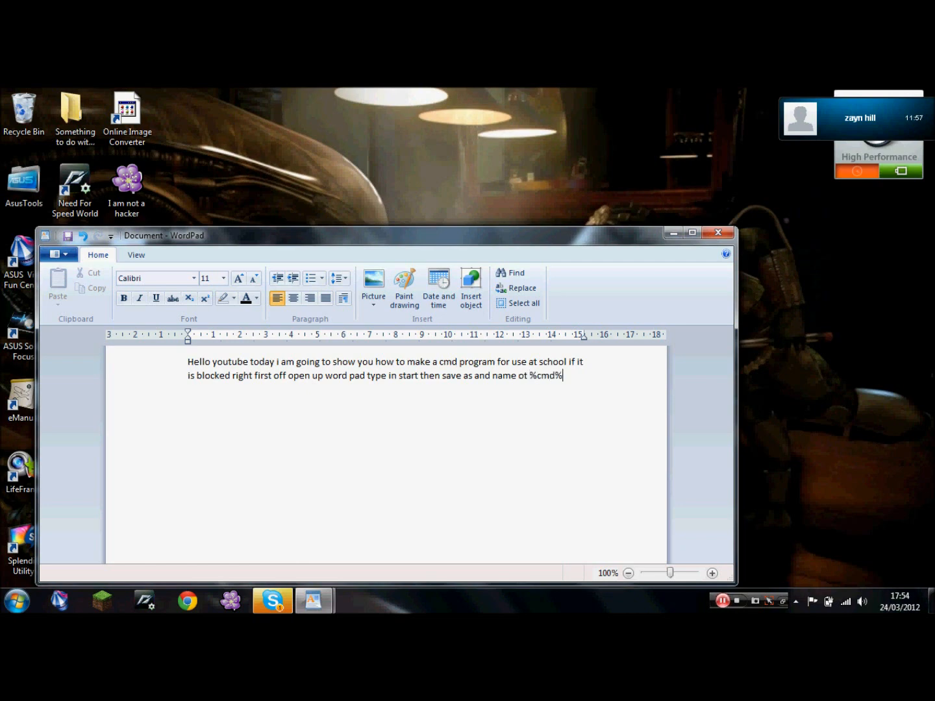
text(.bat)
text(start)
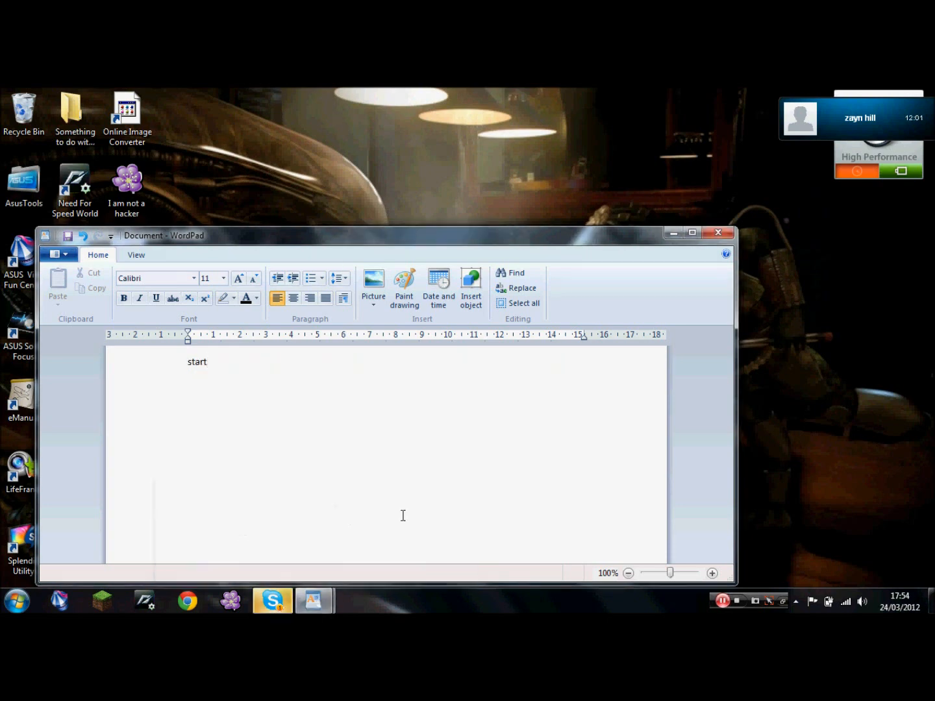
Step: Save the 'start' document to Documents as %cmd%.bat via Save as
click(57, 254)
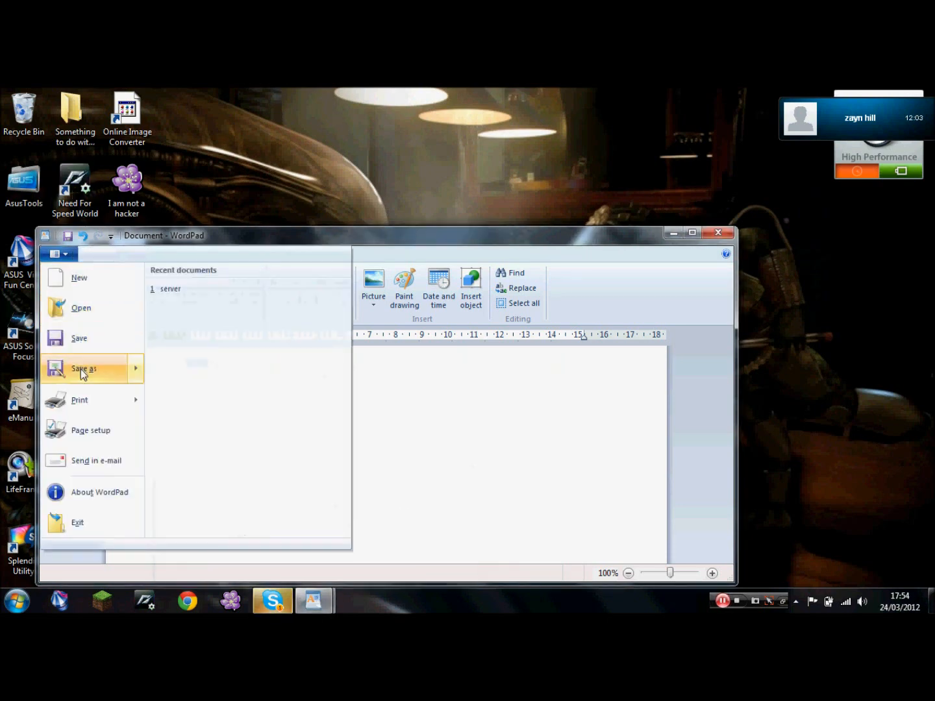
click(83, 369)
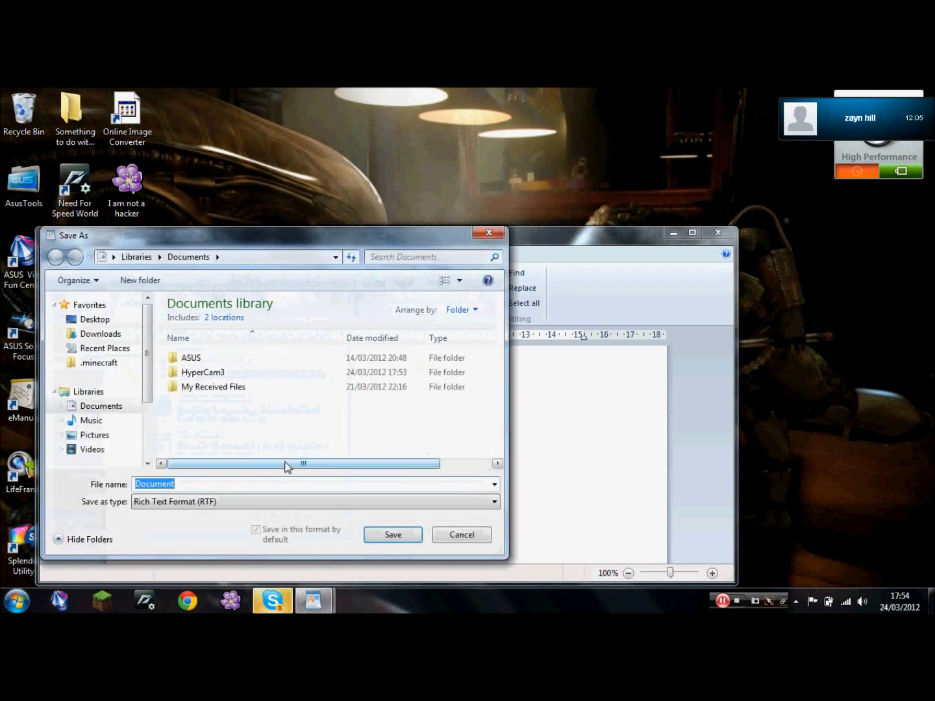
text(C)
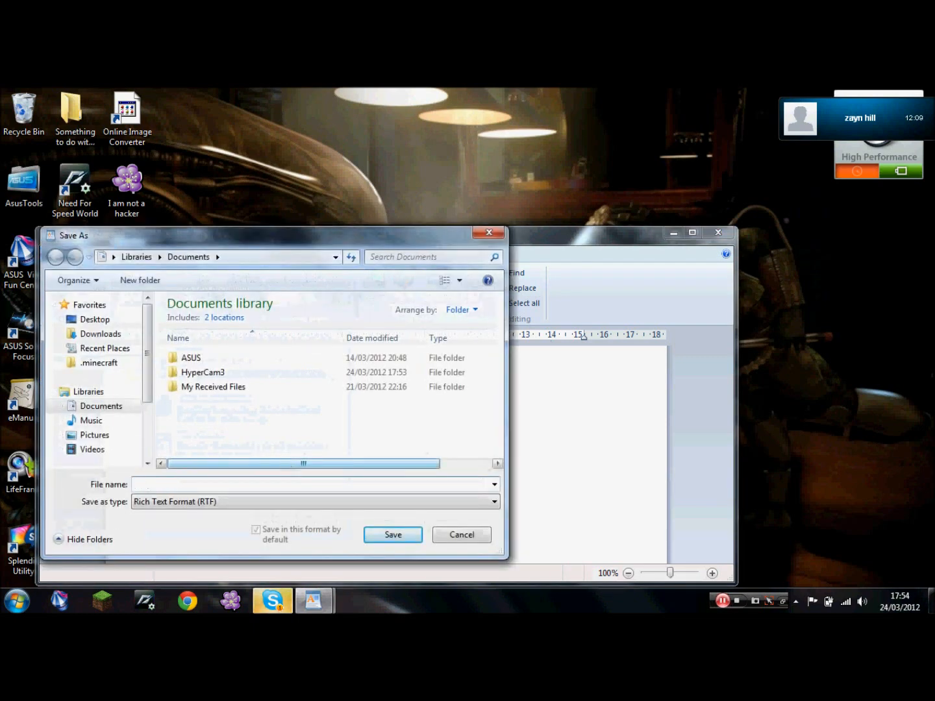
text(%cmd%.bat)
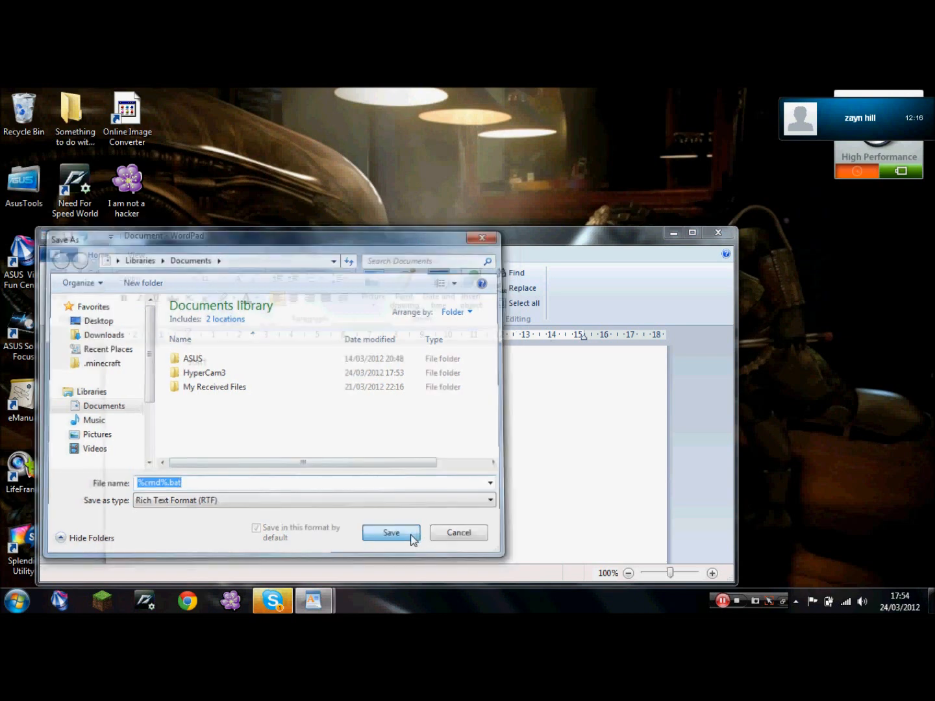
click(390, 533)
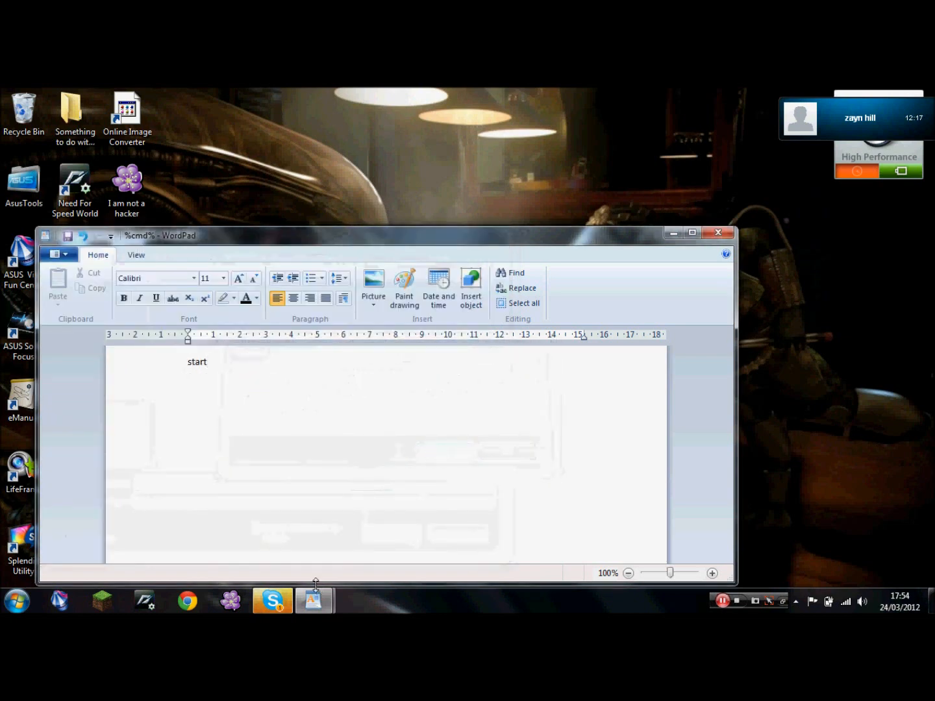
Step: Add 'and there you go' to the narration and open the Documents folder
text(Hello youtube today i am going to show you how to make a cmd program for use at school if it is blocked right first off open up word pad type in start then save as and name ot %cmd%.bat)
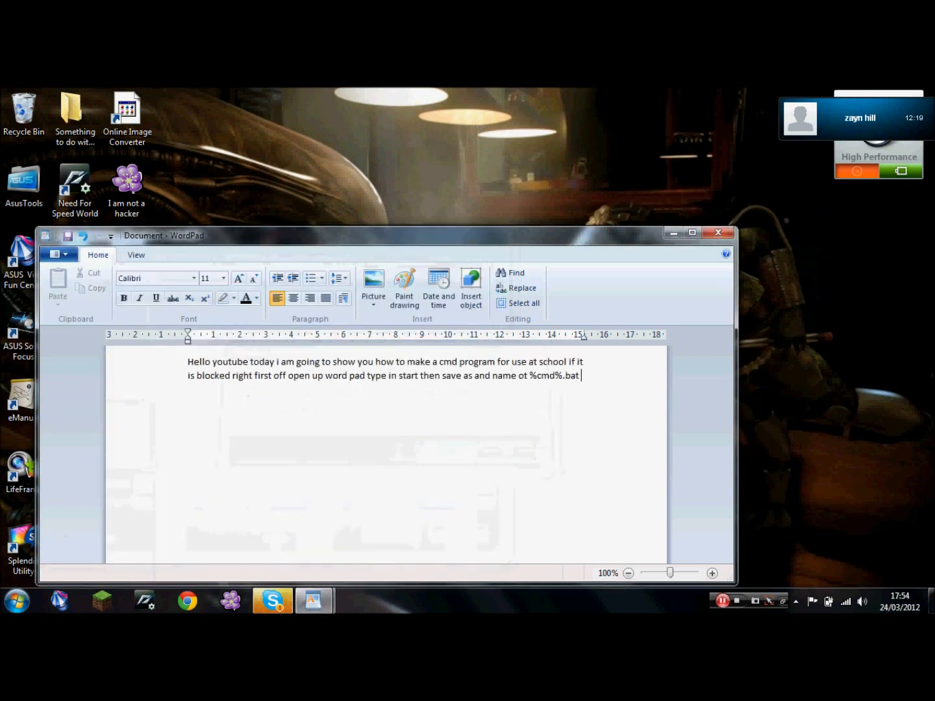
text(and there you gooooooooooooooooooooooooooooooooo)
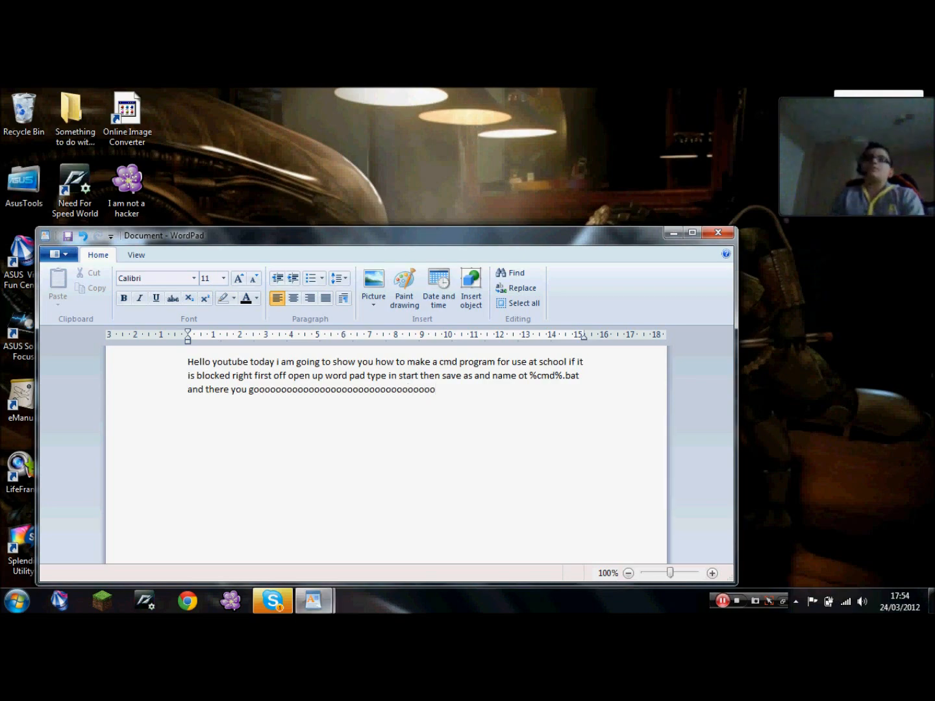
click(16, 600)
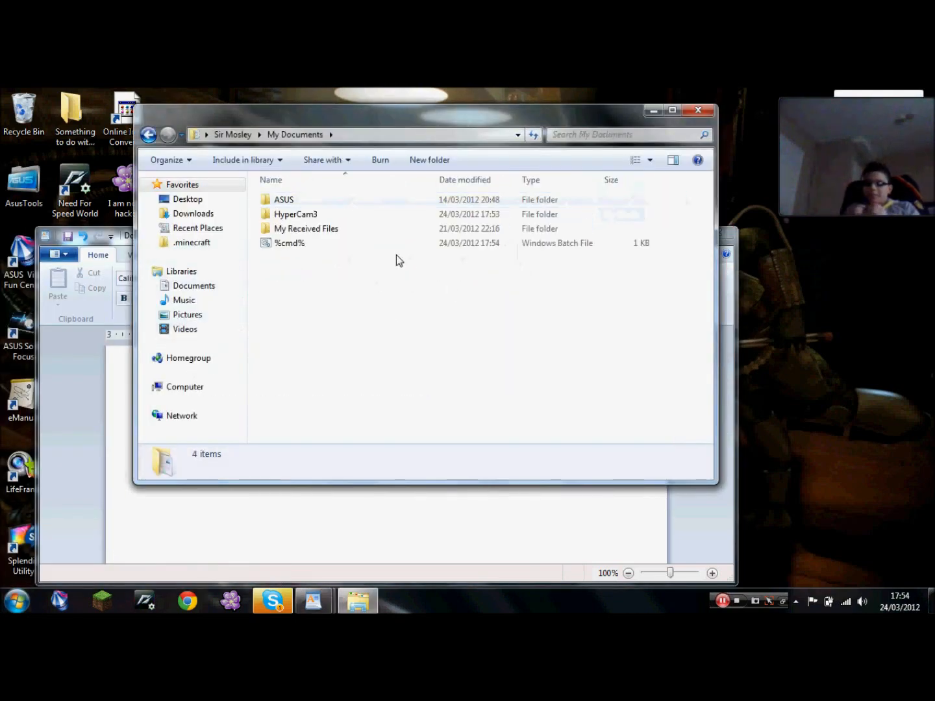
Step: Run %cmd%.bat, type 'hurrayyyyy' in the Command Prompt, and return to WordPad
double_click(290, 243)
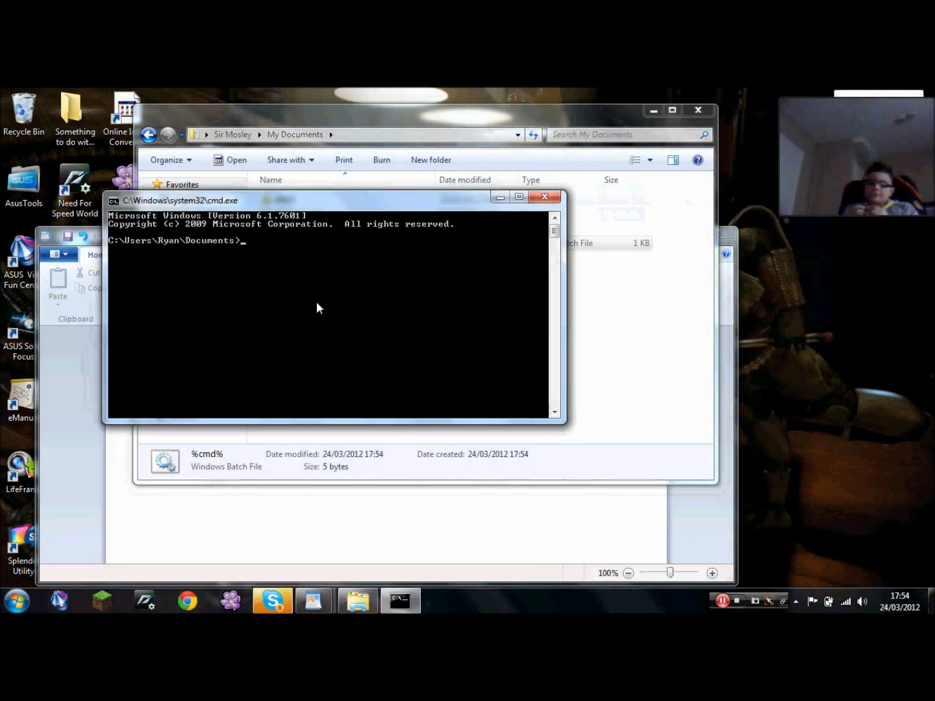
text(hurr)
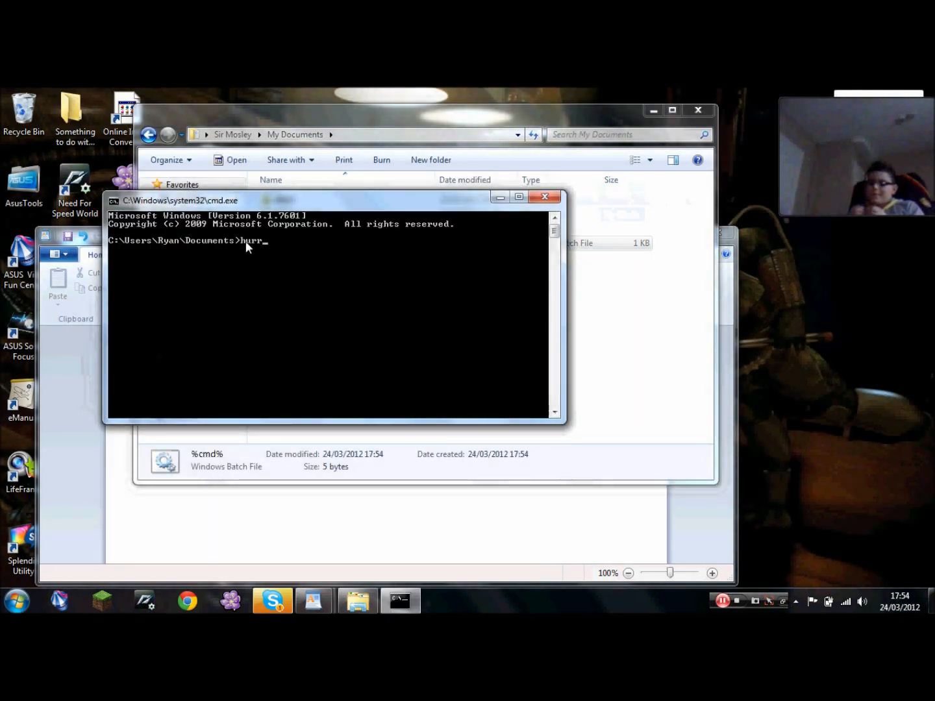
text(ayyyyy)
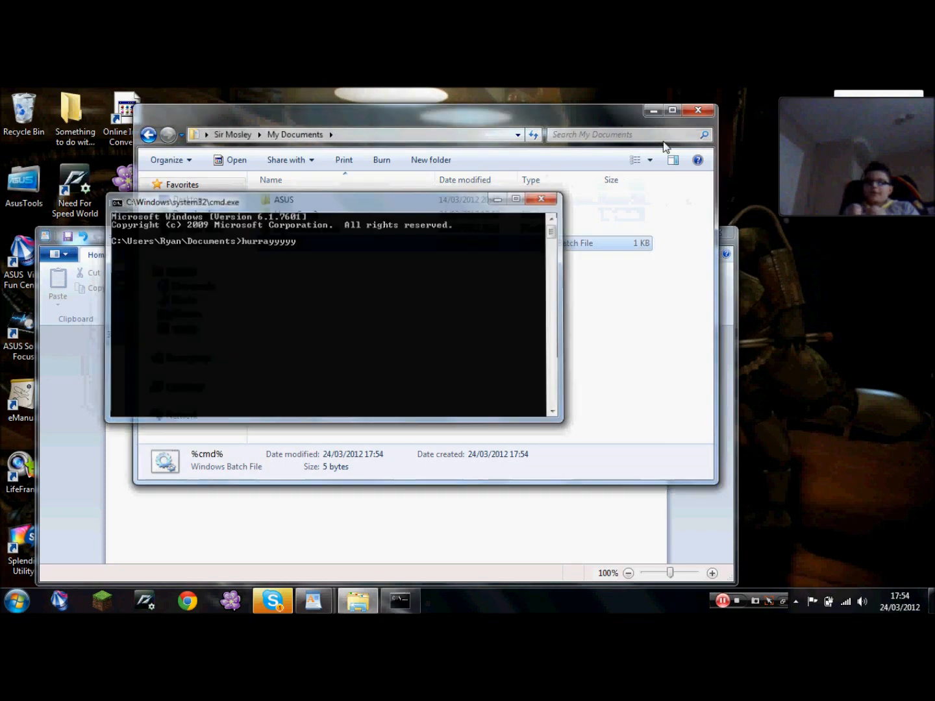
click(314, 599)
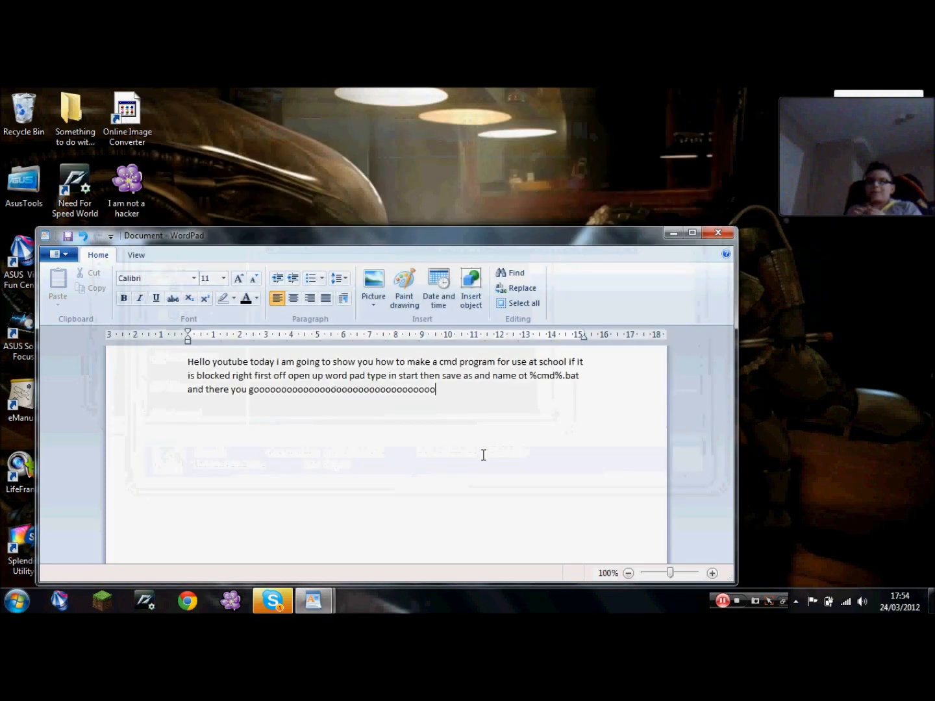
Step: Append 'thanks for watching comment and subbb' to the narration
text(thank)
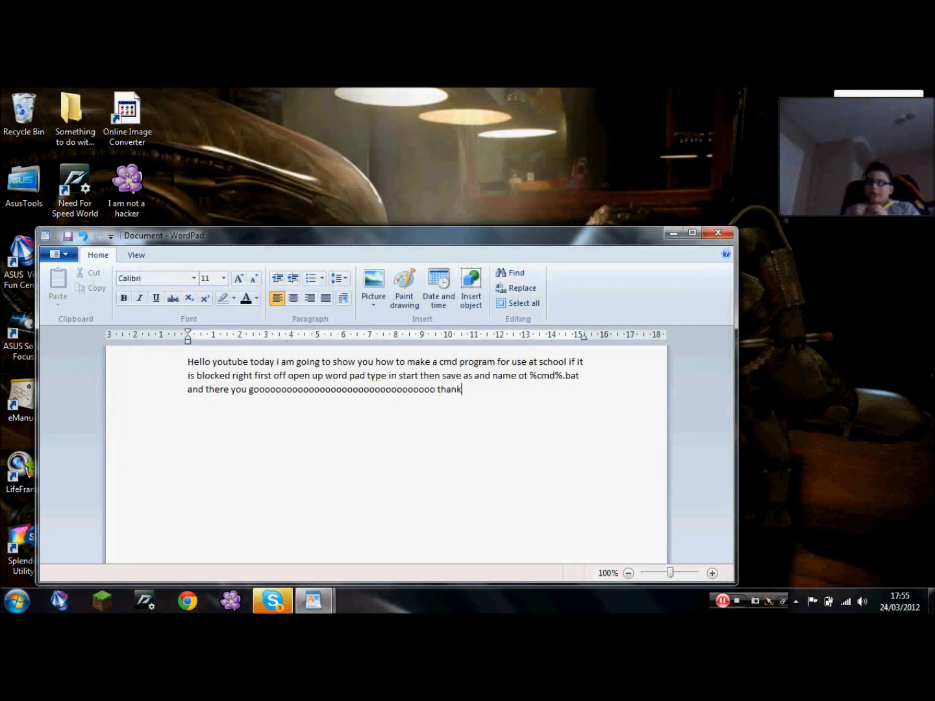
text(s for watching like)
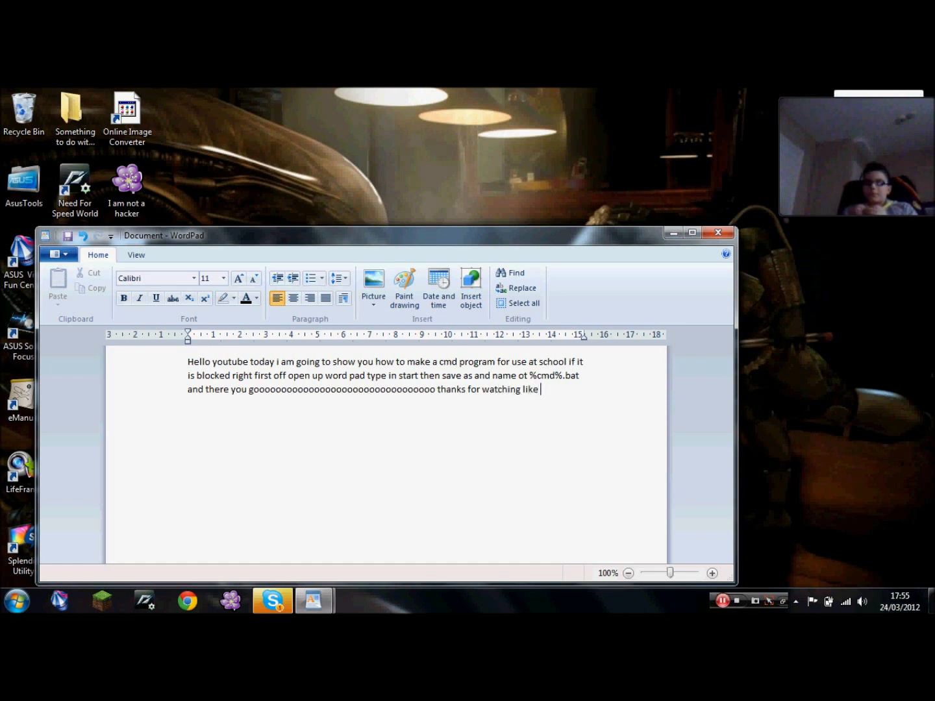
text(comment)
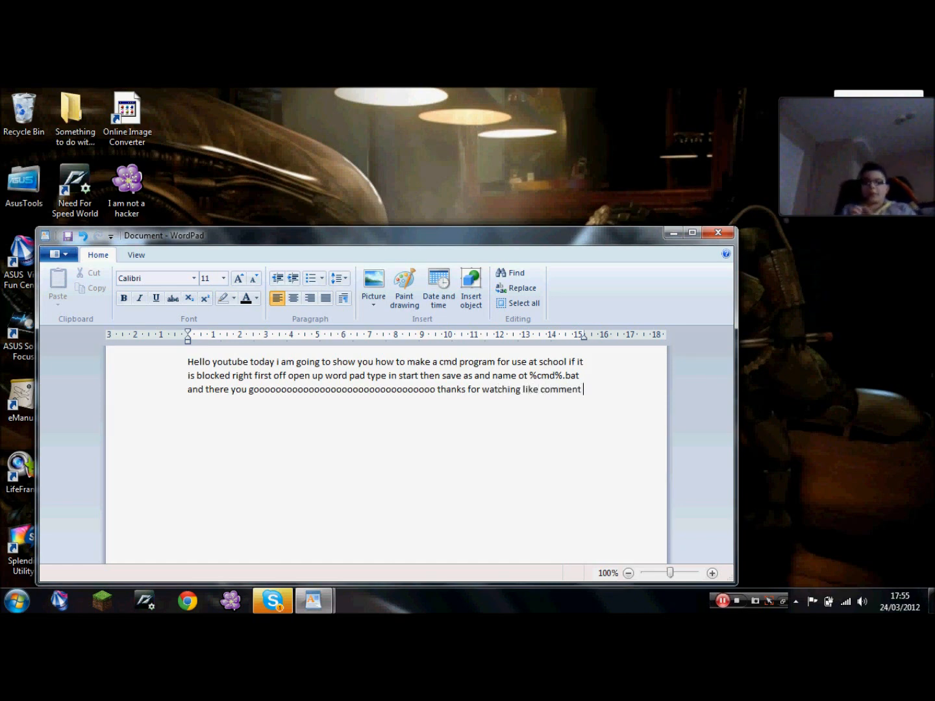
text(and subbb)
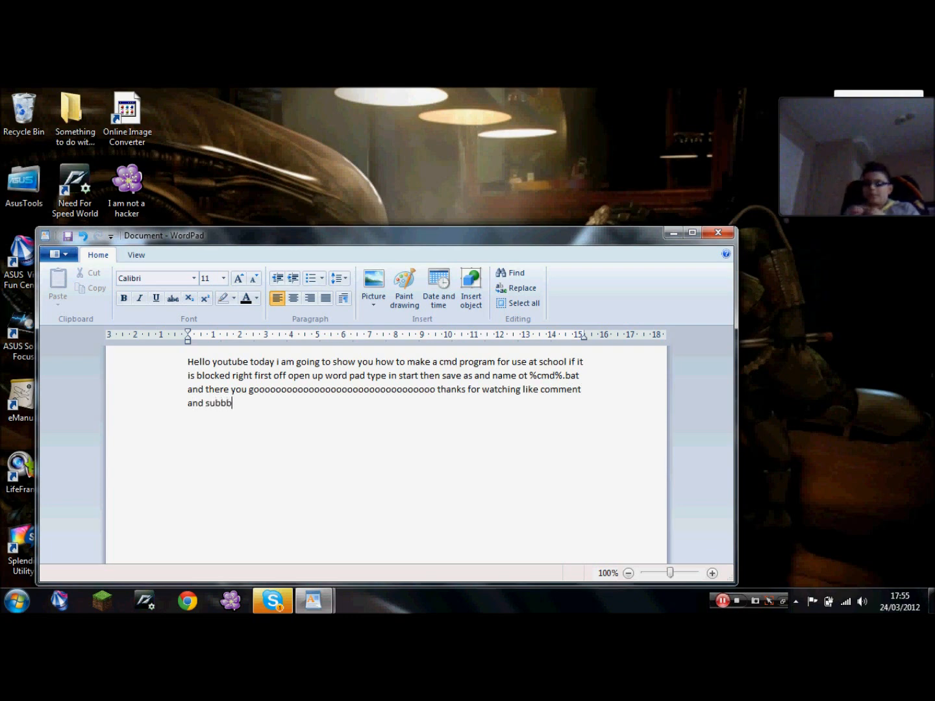